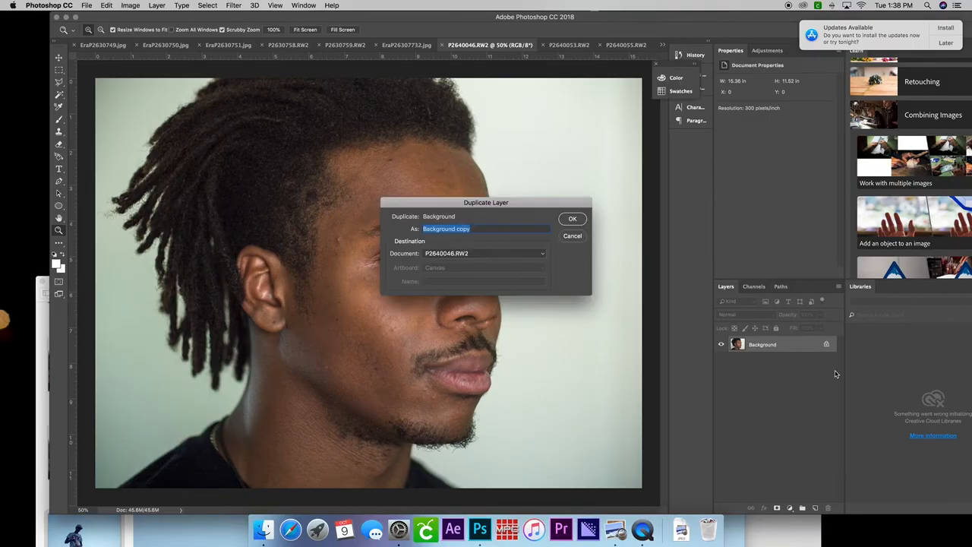
Duplicate the photo layer again and pick the Artistic Cutout filter from the Filter Gallery
{"action": "left_click", "coordinate": [571, 219]}
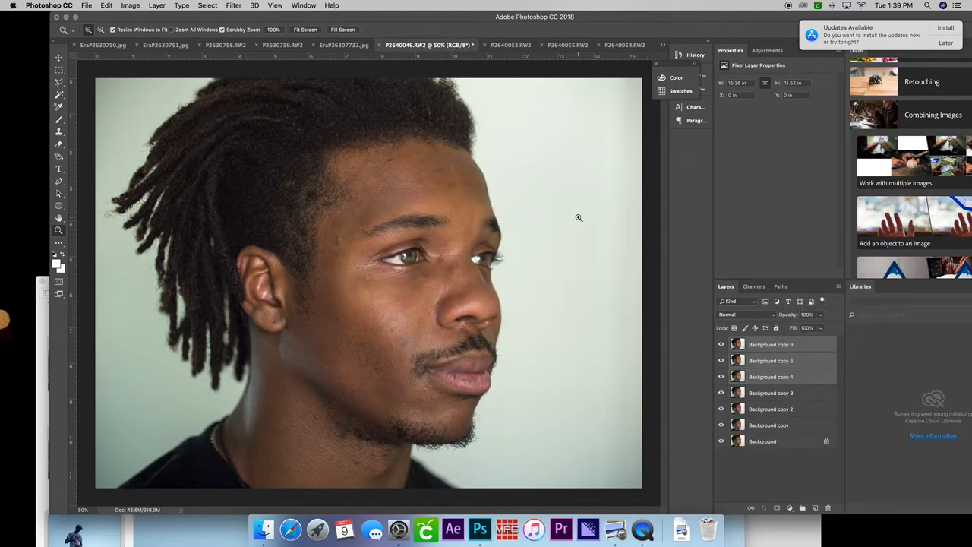
{"action": "left_click", "coordinate": [234, 6]}
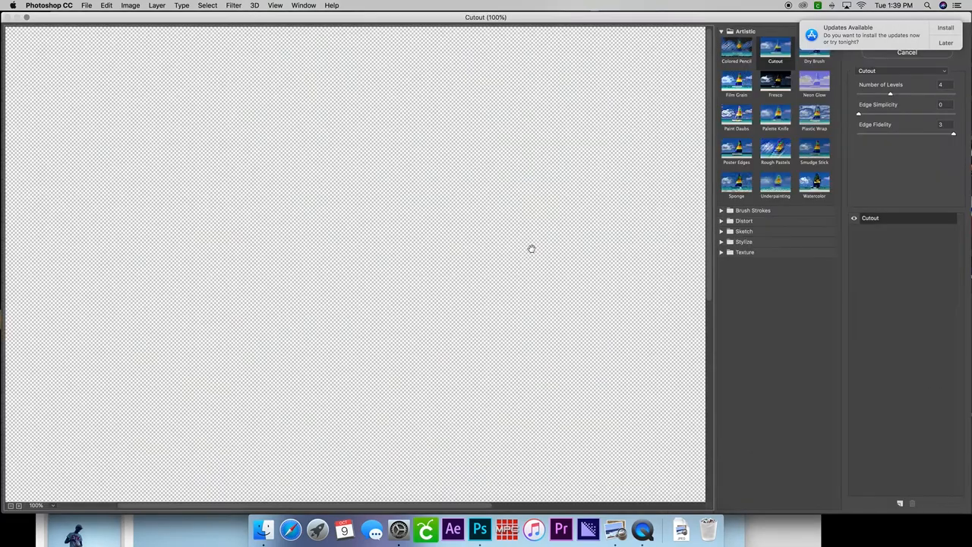
{"action": "left_click", "coordinate": [907, 35]}
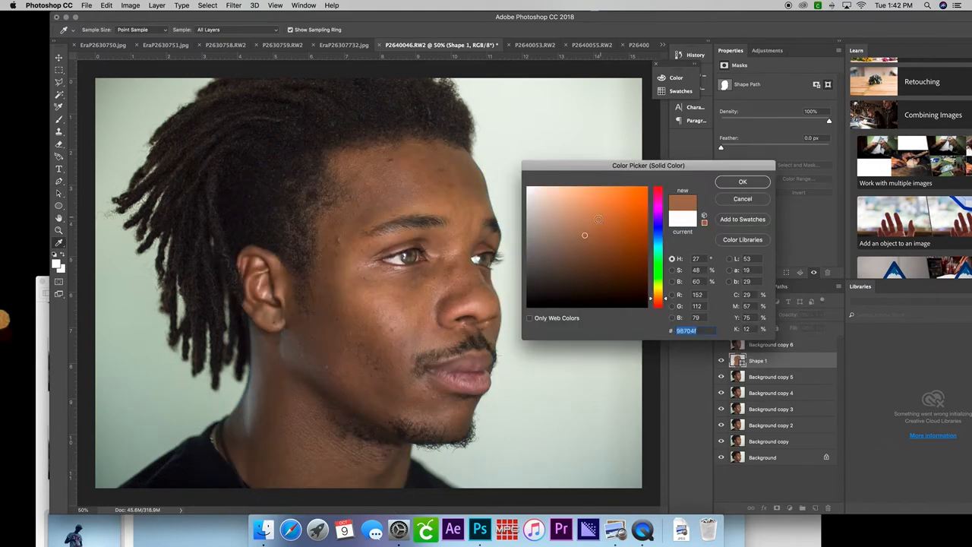
Confirm the brown skin-tone fill for the new shape layer in the Color Picker
{"action": "left_click", "coordinate": [741, 182]}
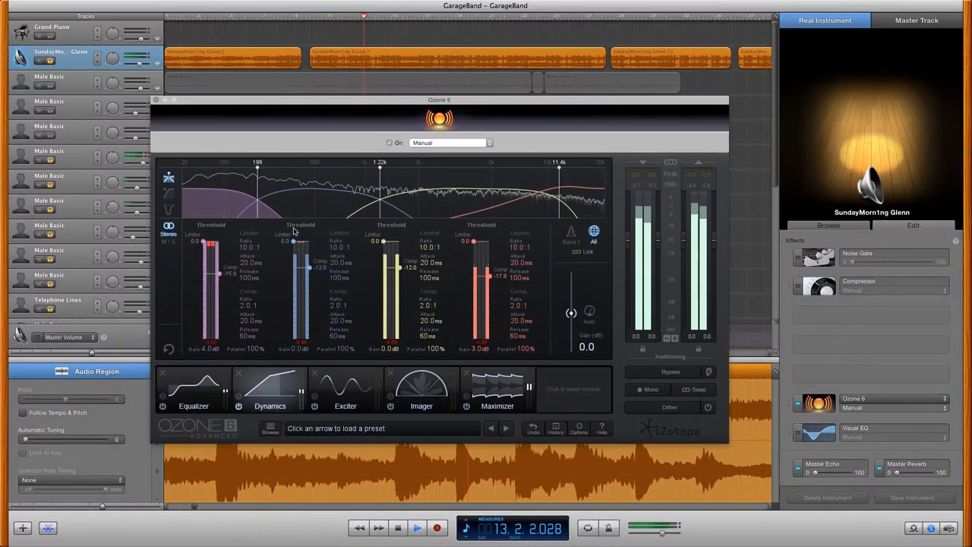
Switch the Ozone plug-in from the Dynamics module to the Imager module
{"action": "left_click", "coordinate": [422, 387]}
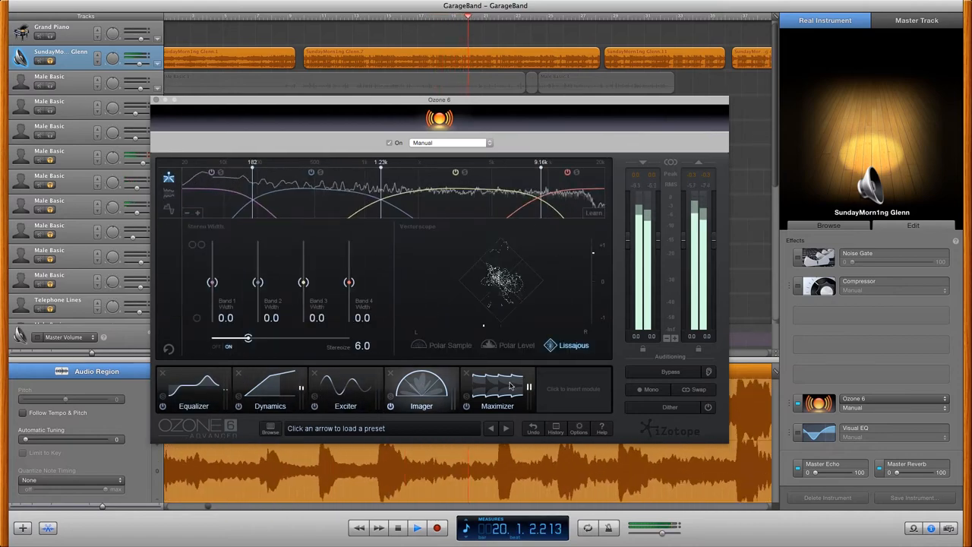
{"action": "left_click", "coordinate": [193, 387]}
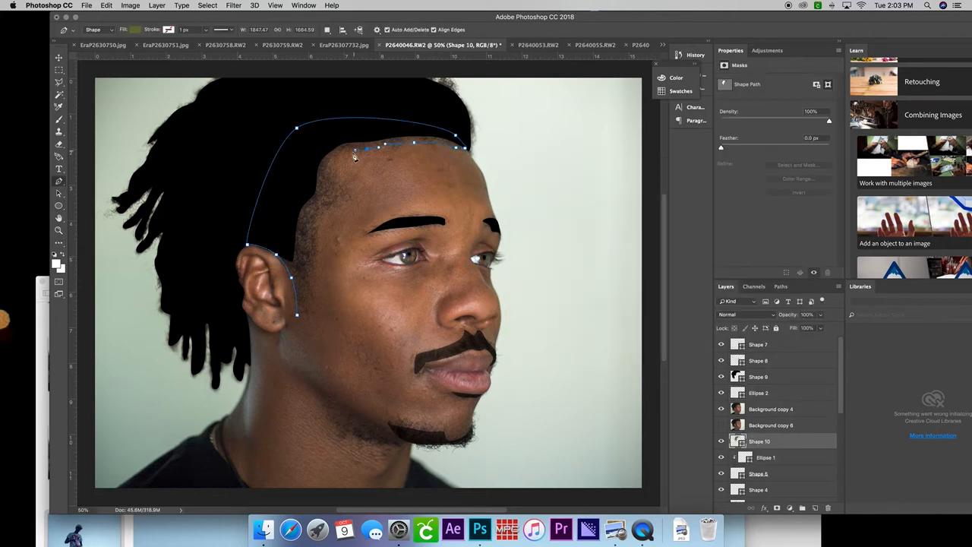
Extend the hair outline path and hide the photo layers behind the vector shapes
{"action": "left_click", "coordinate": [772, 425]}
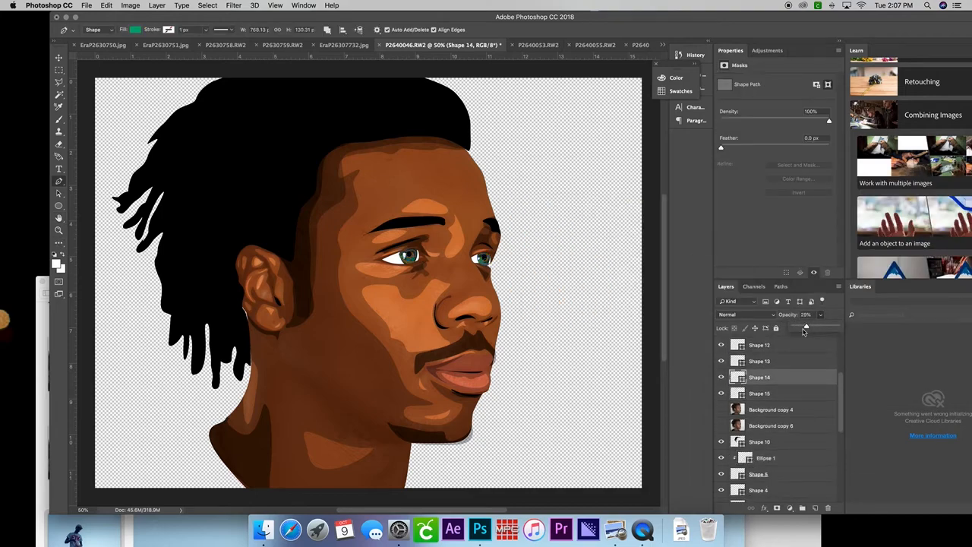
{"action": "left_click", "coordinate": [234, 6]}
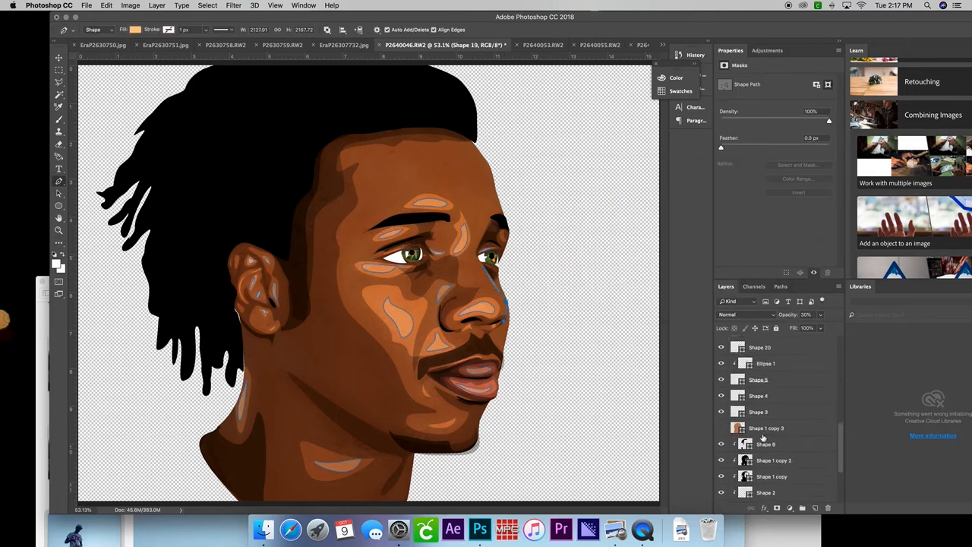
Add further anchor points to reshape the hair path around the highlights
{"action": "left_click", "coordinate": [773, 392]}
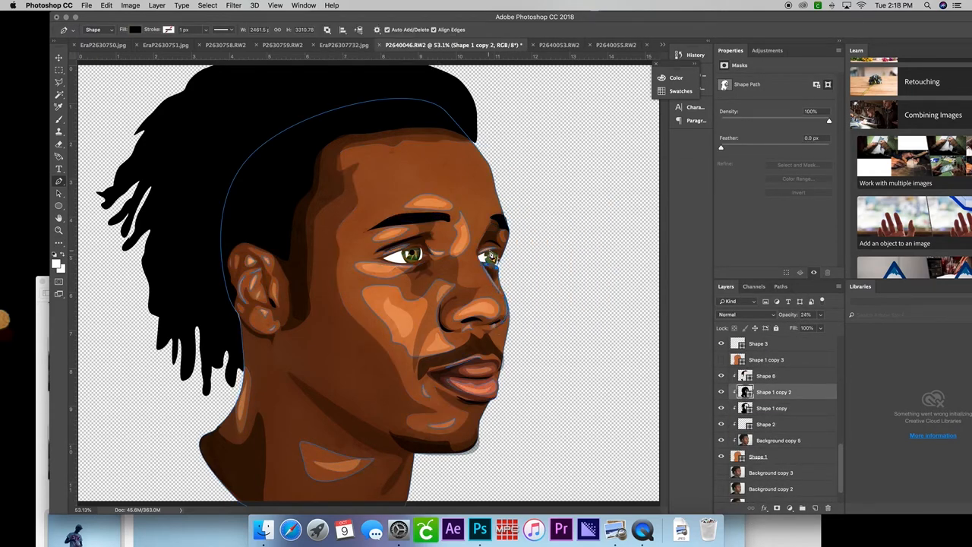
{"action": "left_click", "coordinate": [767, 359]}
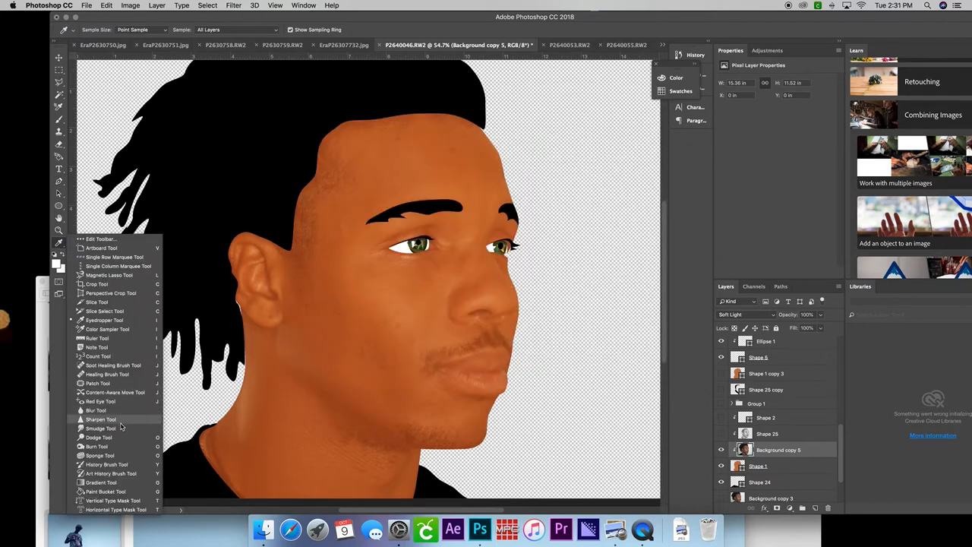
Smudge the soft-light photo copy under the eye, around the lips and on the nose
{"action": "left_click", "coordinate": [100, 428]}
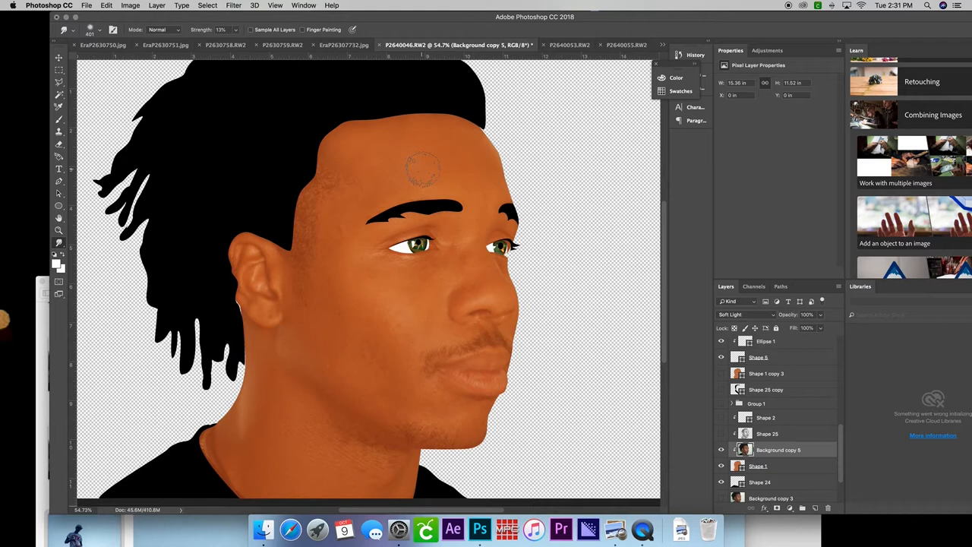
{"action": "mouse_move", "coordinate": [423, 155]}
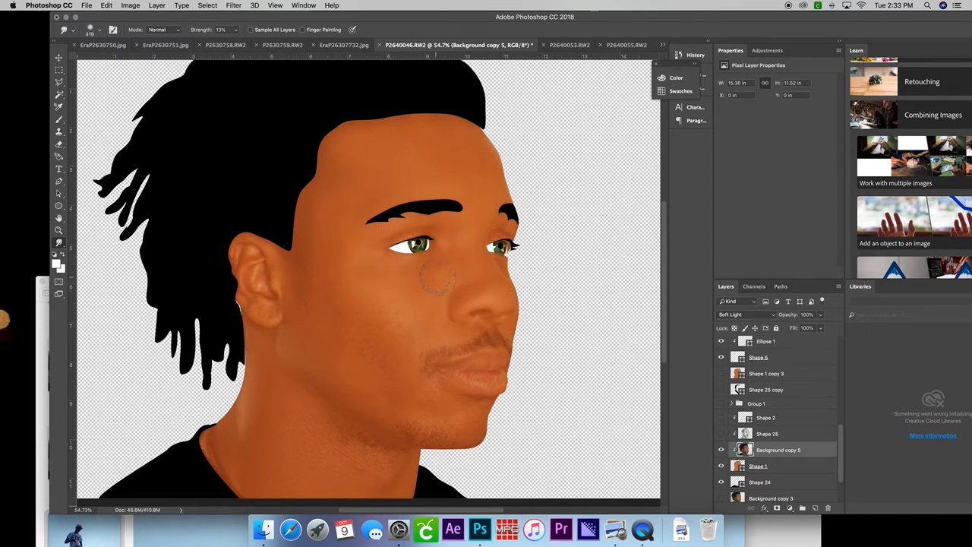
{"action": "left_click", "coordinate": [438, 276]}
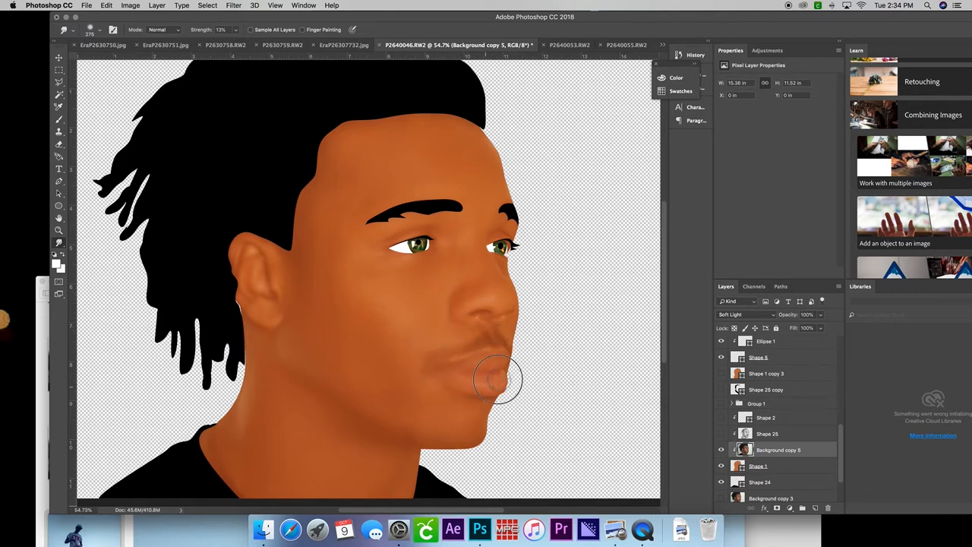
{"action": "left_click_drag", "start_coordinate": [498, 380], "coordinate": [477, 319]}
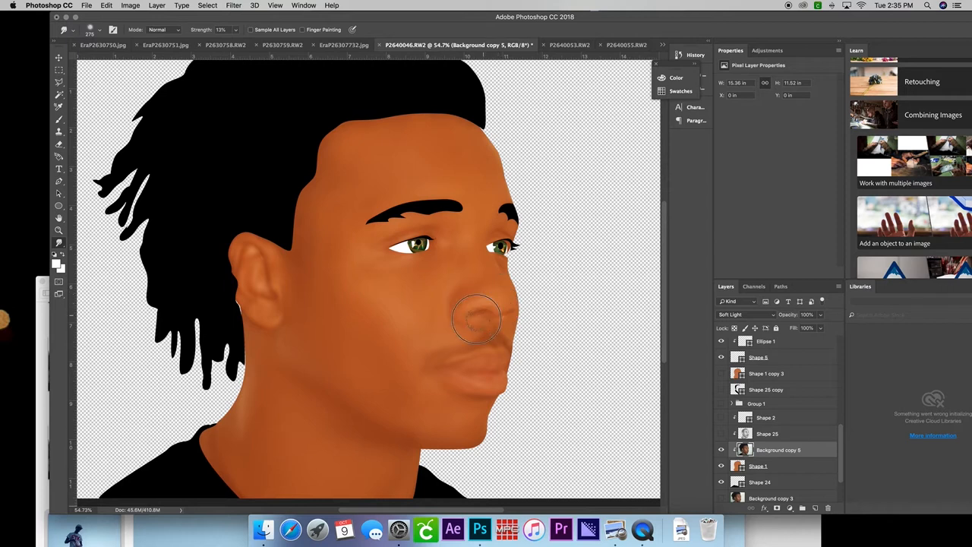
{"action": "left_click", "coordinate": [768, 433]}
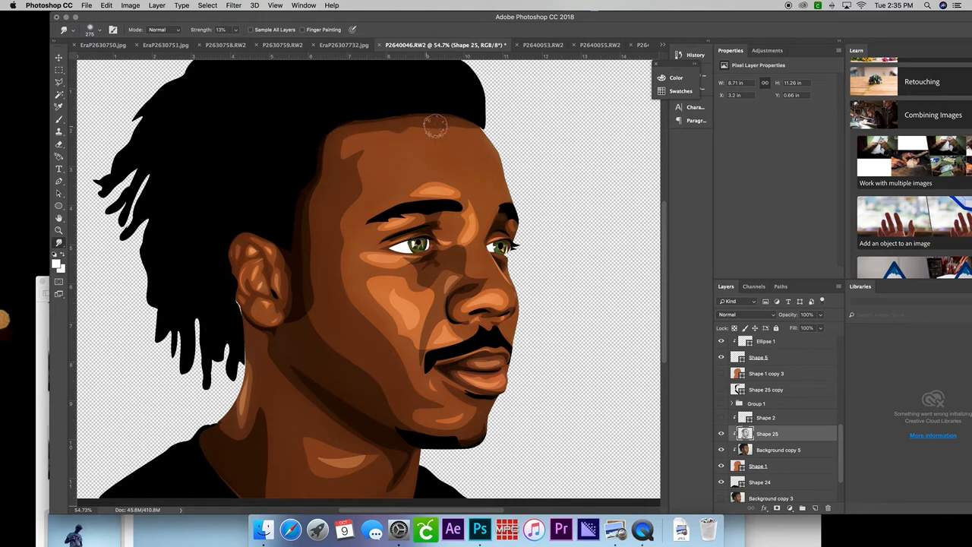
{"action": "mouse_move", "coordinate": [471, 133]}
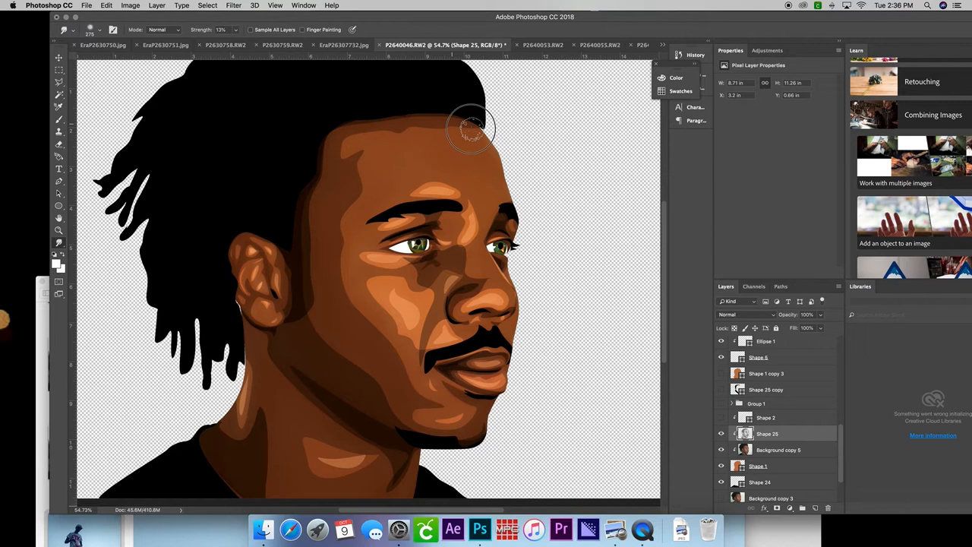
{"action": "mouse_move", "coordinate": [428, 129]}
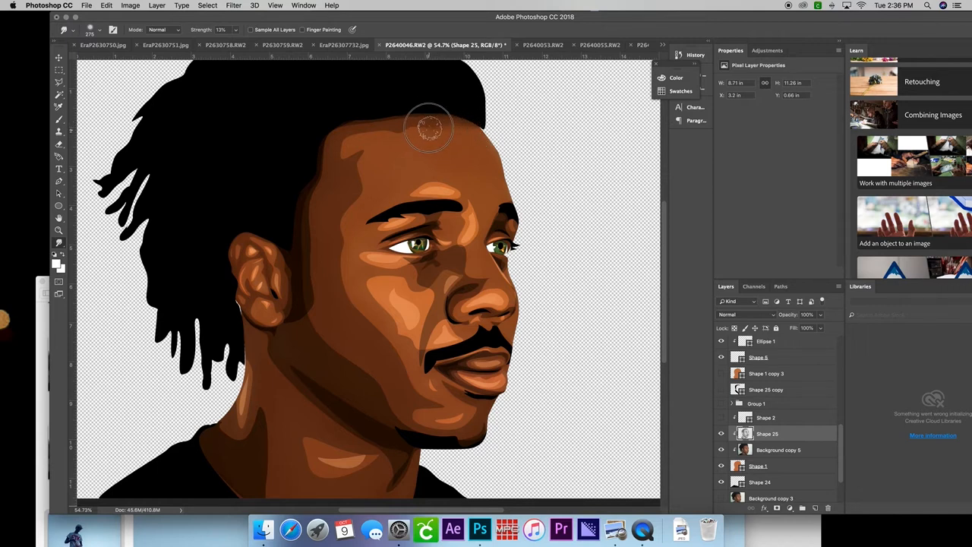
{"action": "mouse_move", "coordinate": [387, 134]}
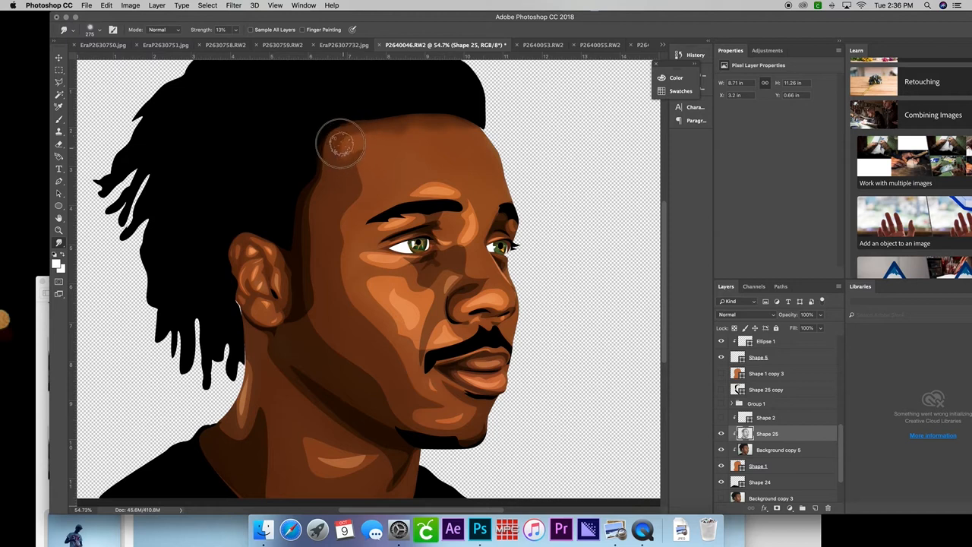
{"action": "mouse_move", "coordinate": [358, 156]}
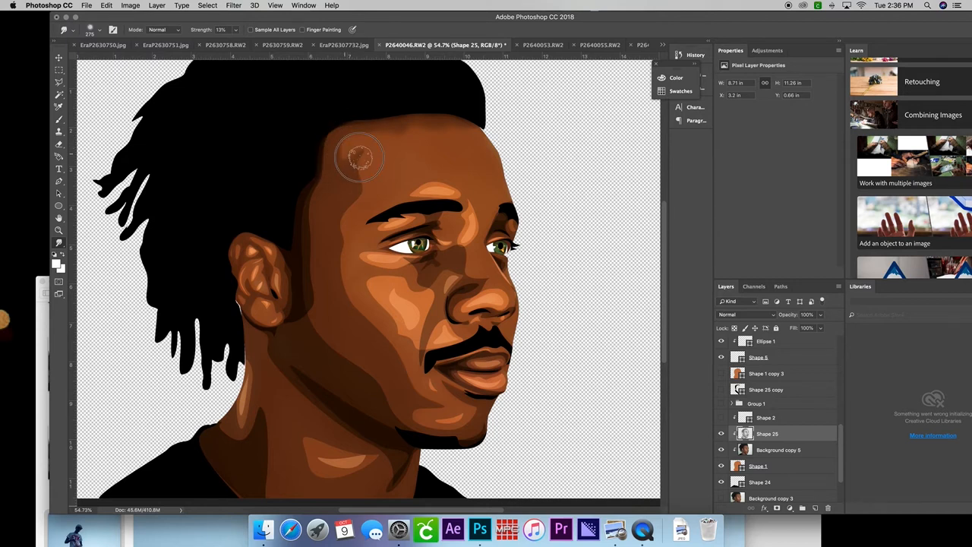
{"action": "mouse_move", "coordinate": [402, 146]}
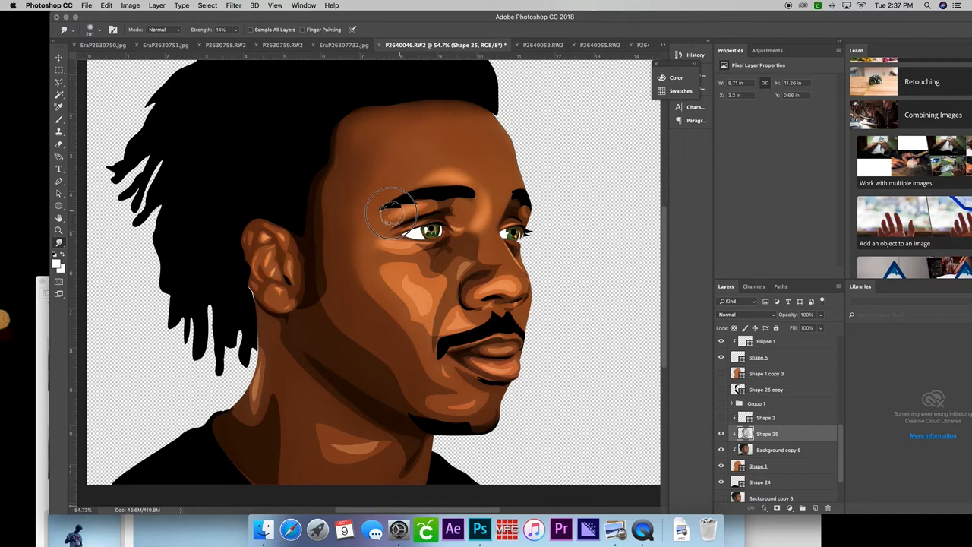
Blend the cheek shading into smoother painterly tones with the Smudge tool
{"action": "left_click_drag", "start_coordinate": [395, 212], "coordinate": [448, 220]}
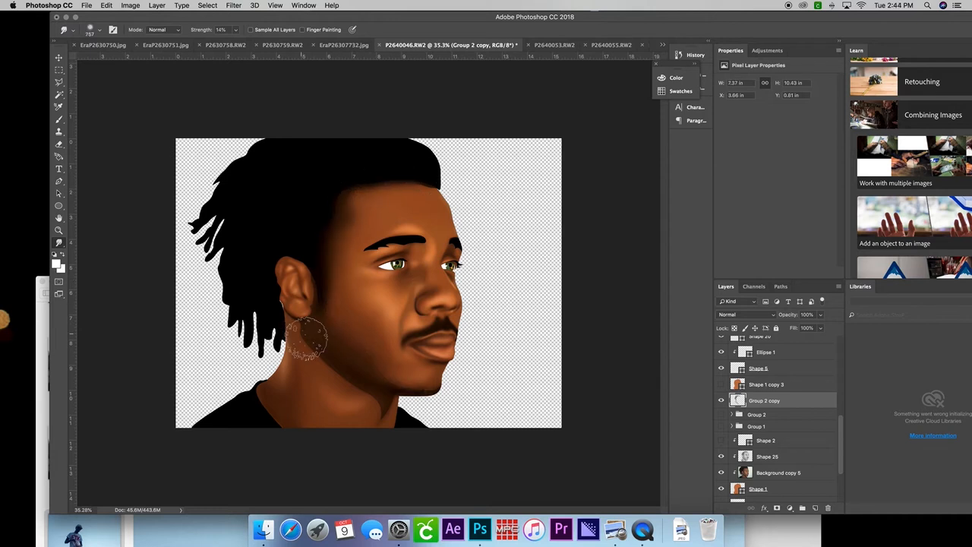
{"action": "left_click", "coordinate": [767, 456]}
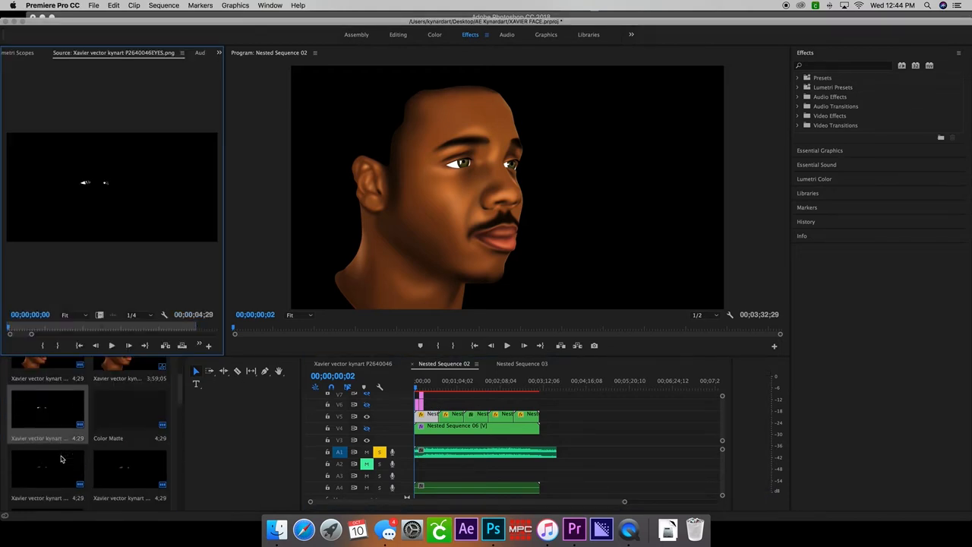
Scroll down the Project panel to reach the microphone MOV clip
{"action": "scroll", "scroll_direction": "down", "scroll_amount": 3}
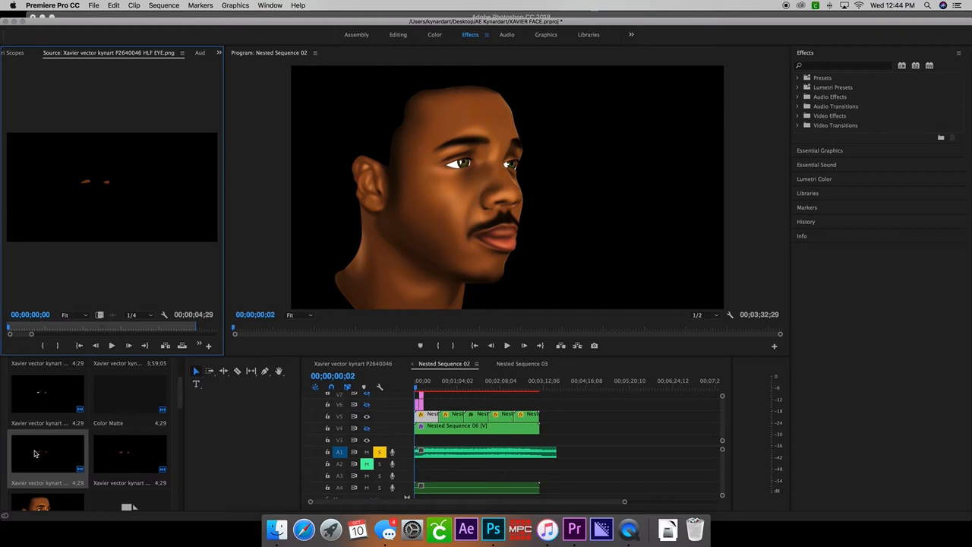
{"action": "scroll", "scroll_direction": "down", "scroll_amount": 3}
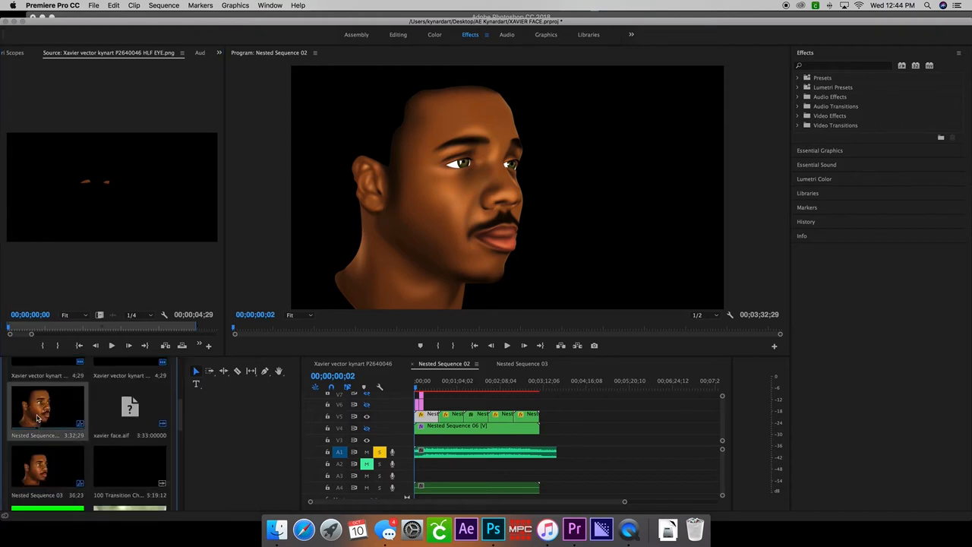
{"action": "scroll", "scroll_direction": "down", "scroll_amount": 3}
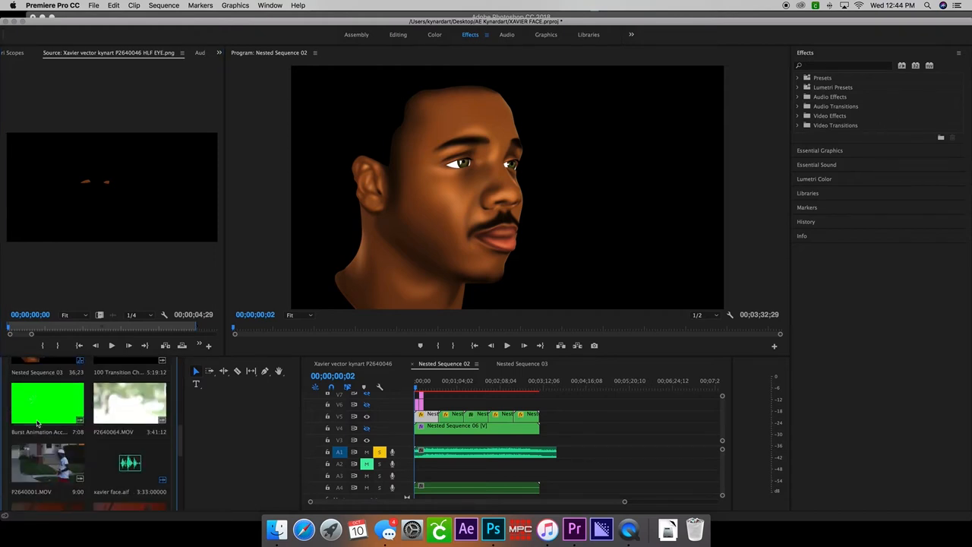
{"action": "scroll", "scroll_direction": "down", "scroll_amount": 3}
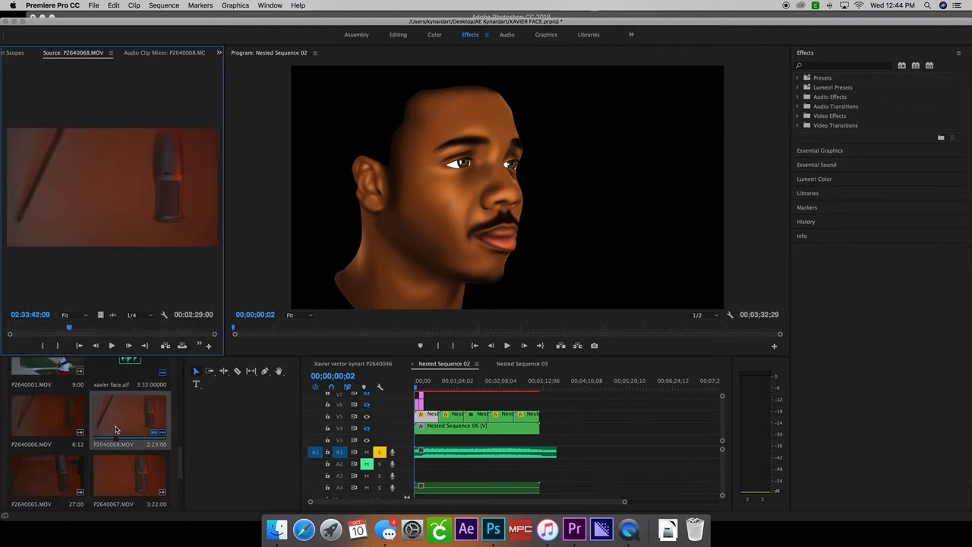
{"action": "mouse_move", "coordinate": [355, 433]}
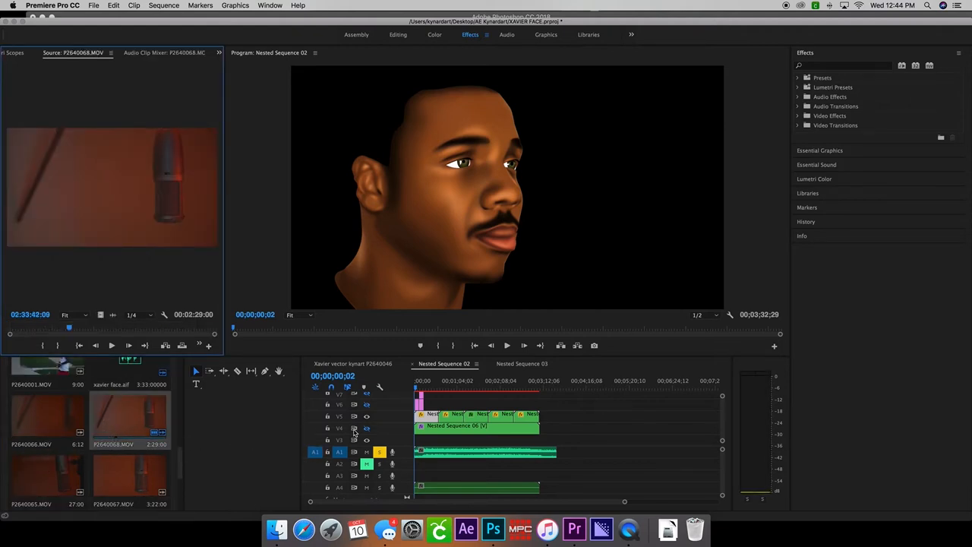
Insert the microphone clip onto a lower track and toggle track visibility
{"action": "left_click", "coordinate": [368, 428]}
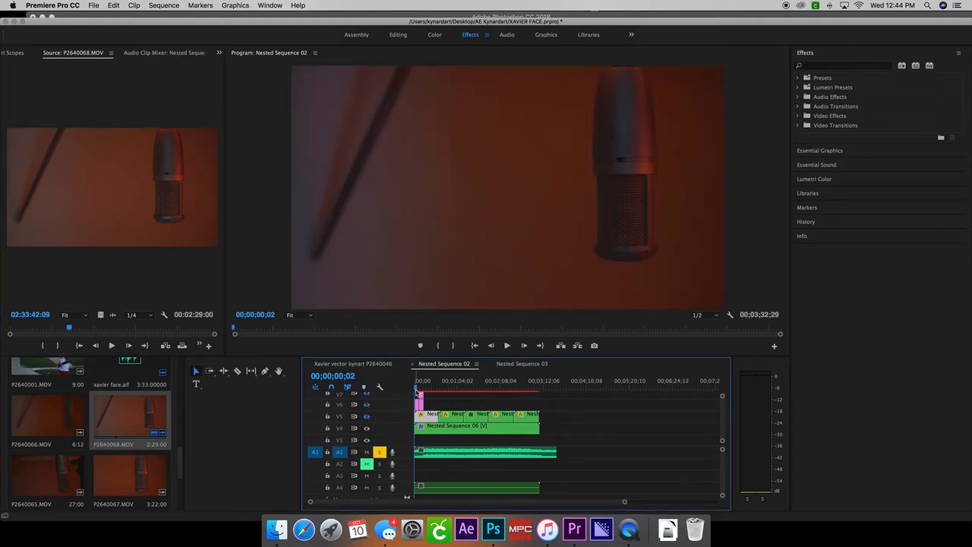
{"action": "left_click", "coordinate": [438, 389]}
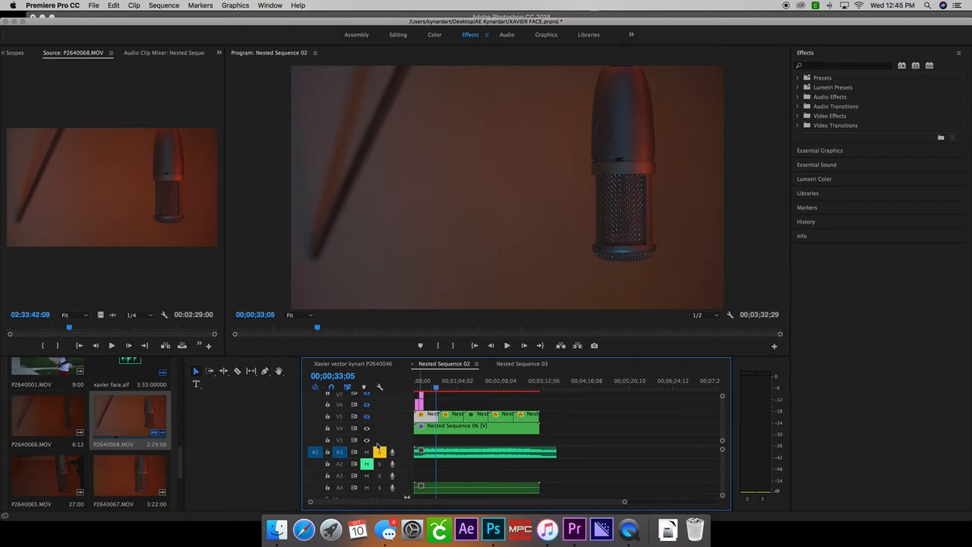
Move the playhead later in the sequence and play the portrait over the microphone footage
{"action": "left_click", "coordinate": [474, 389]}
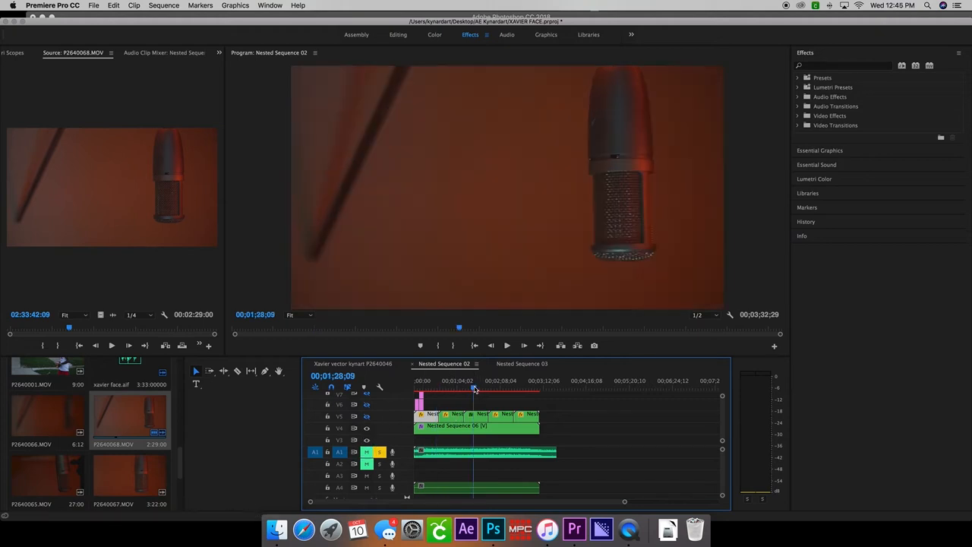
{"action": "left_click", "coordinate": [454, 389]}
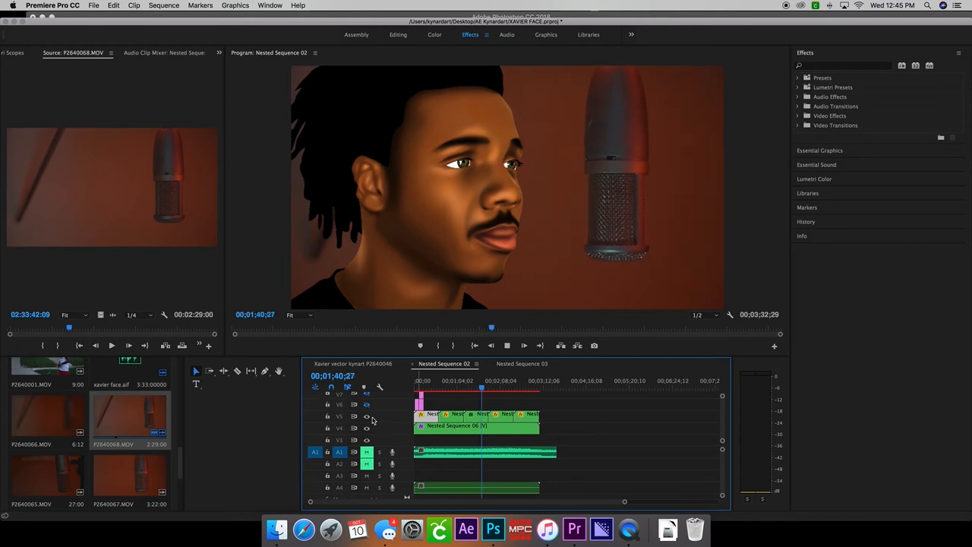
{"action": "left_click", "coordinate": [507, 346]}
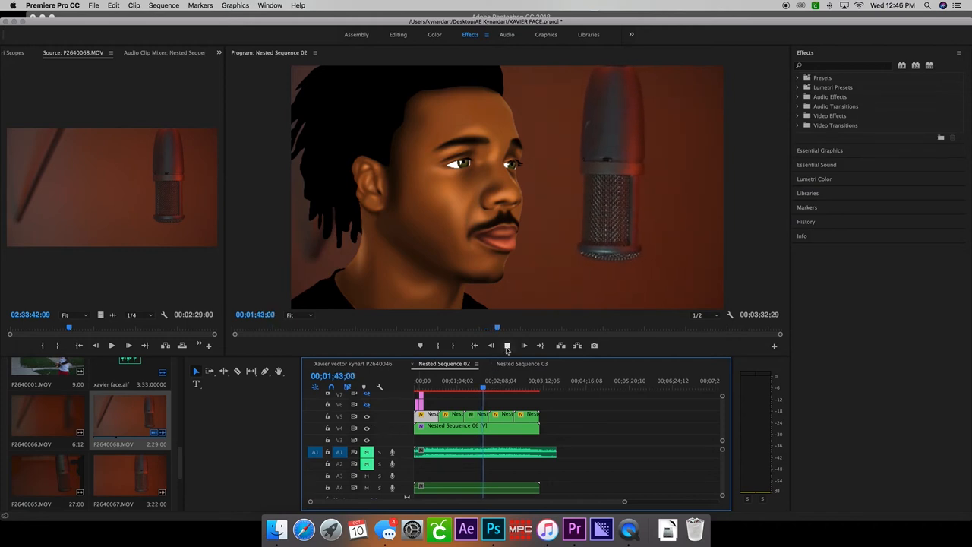